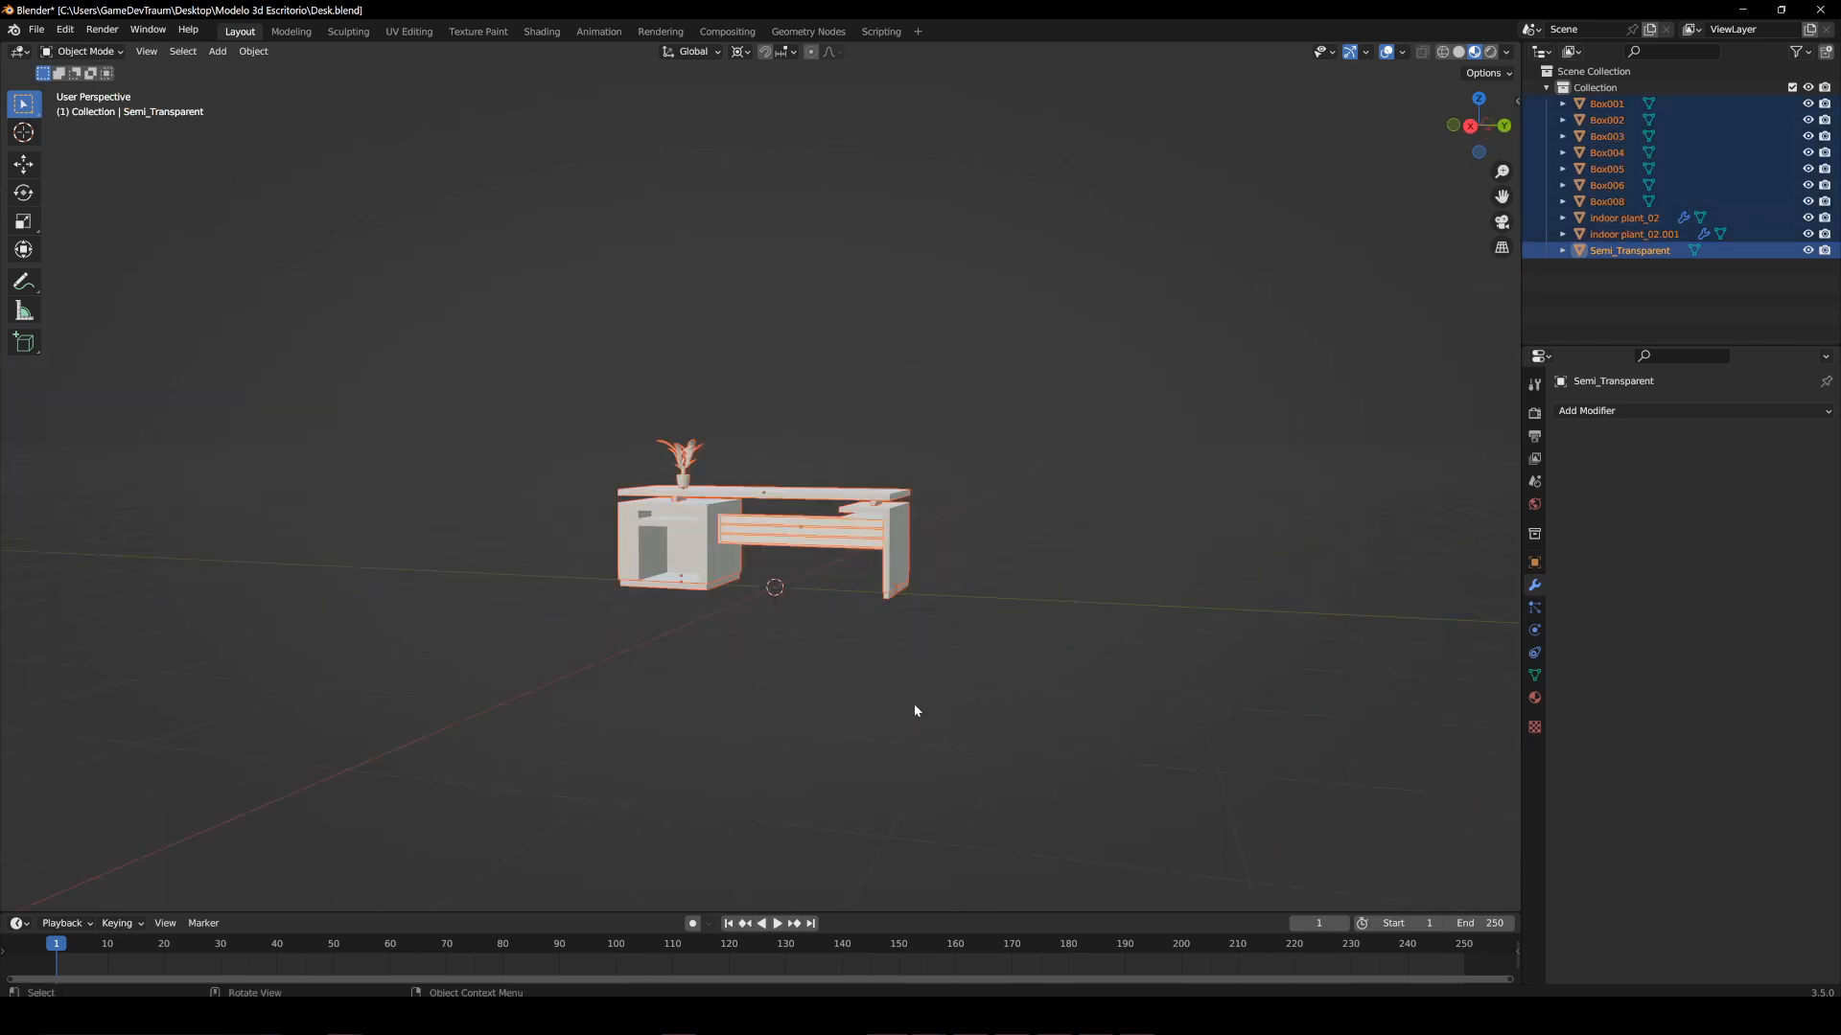
Join the desk boxes and both indoor plants into the Semi_Transparent object with Ctrl+J
key(Ctrl+J)
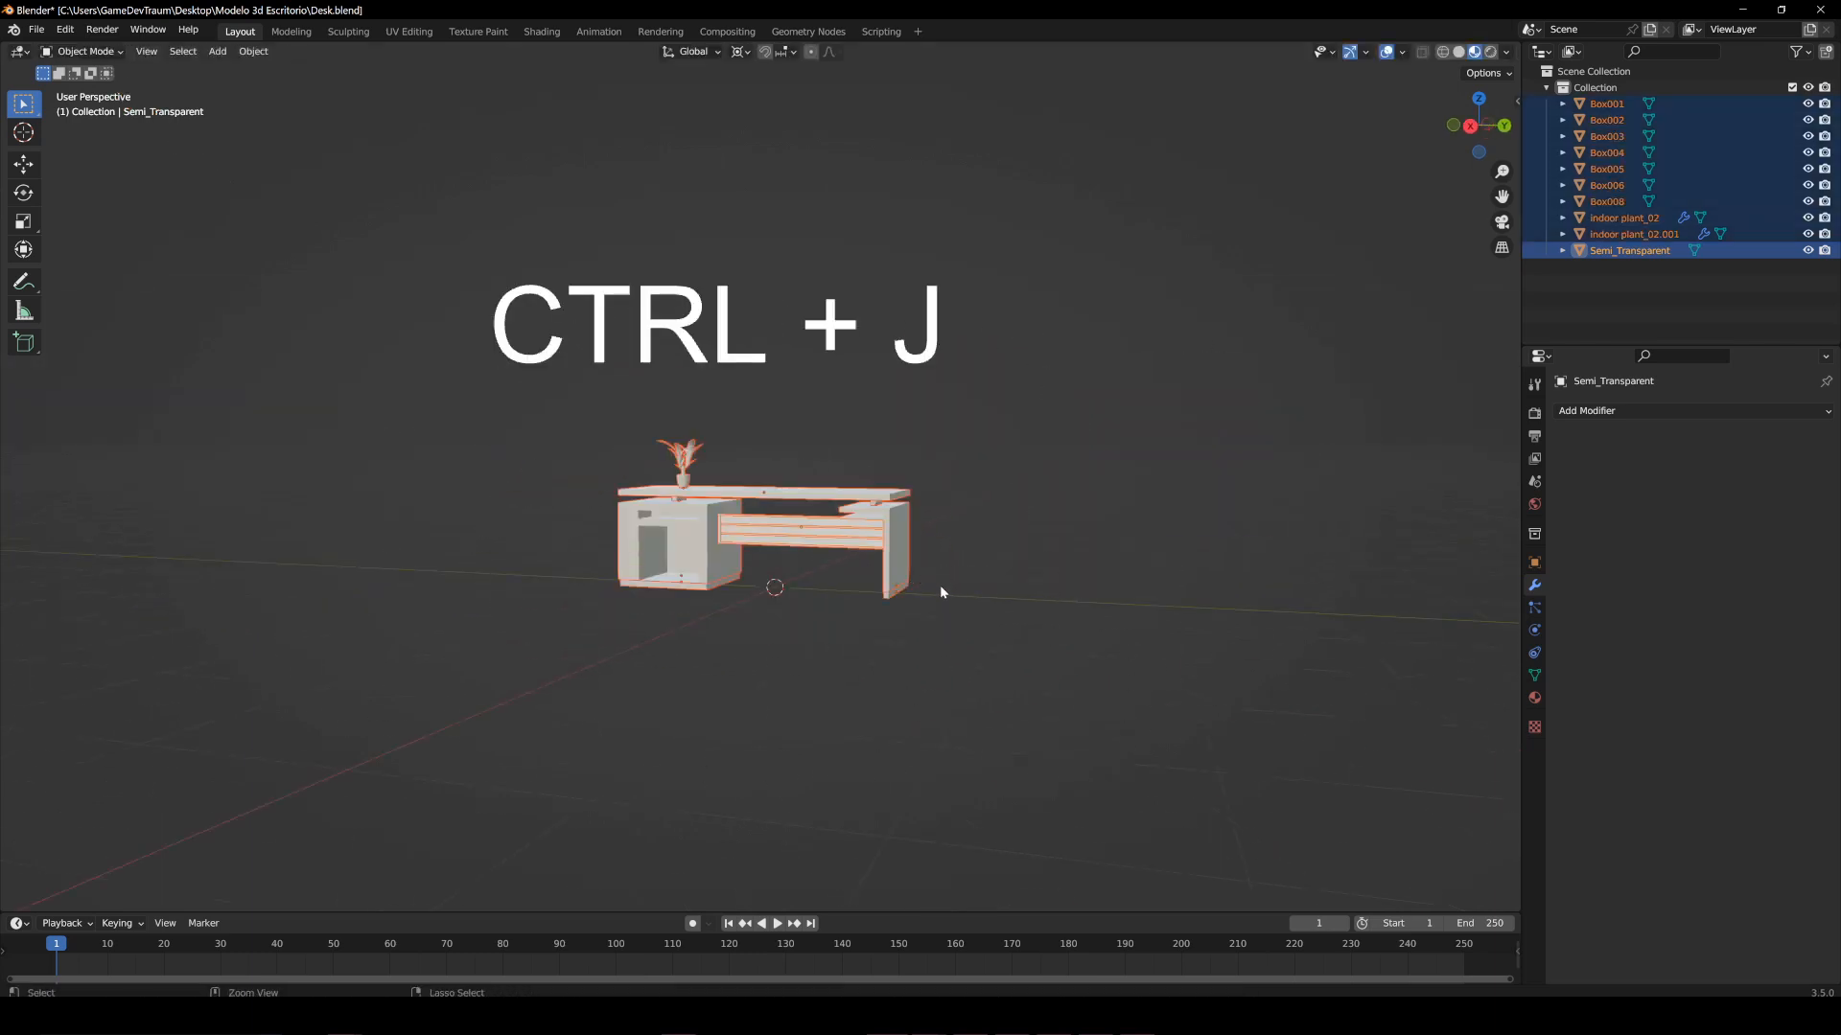
key(Ctrl+J)
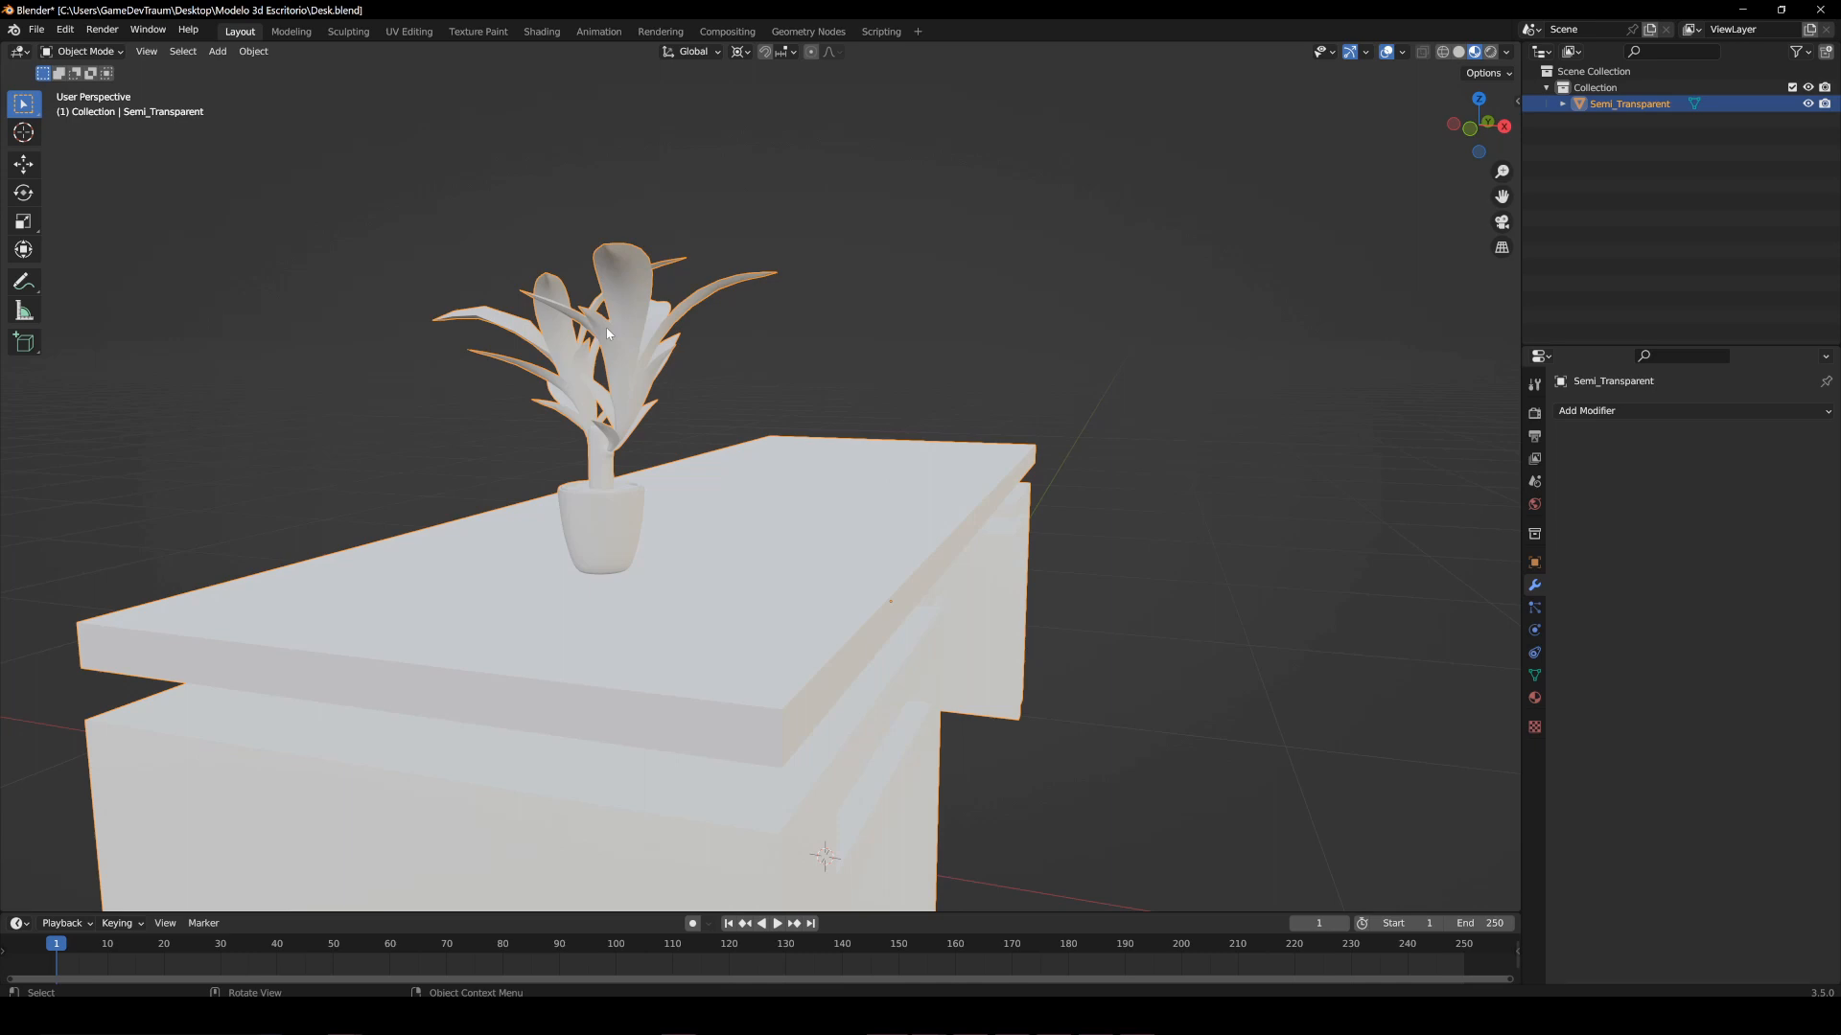
mouse_move(682, 333)
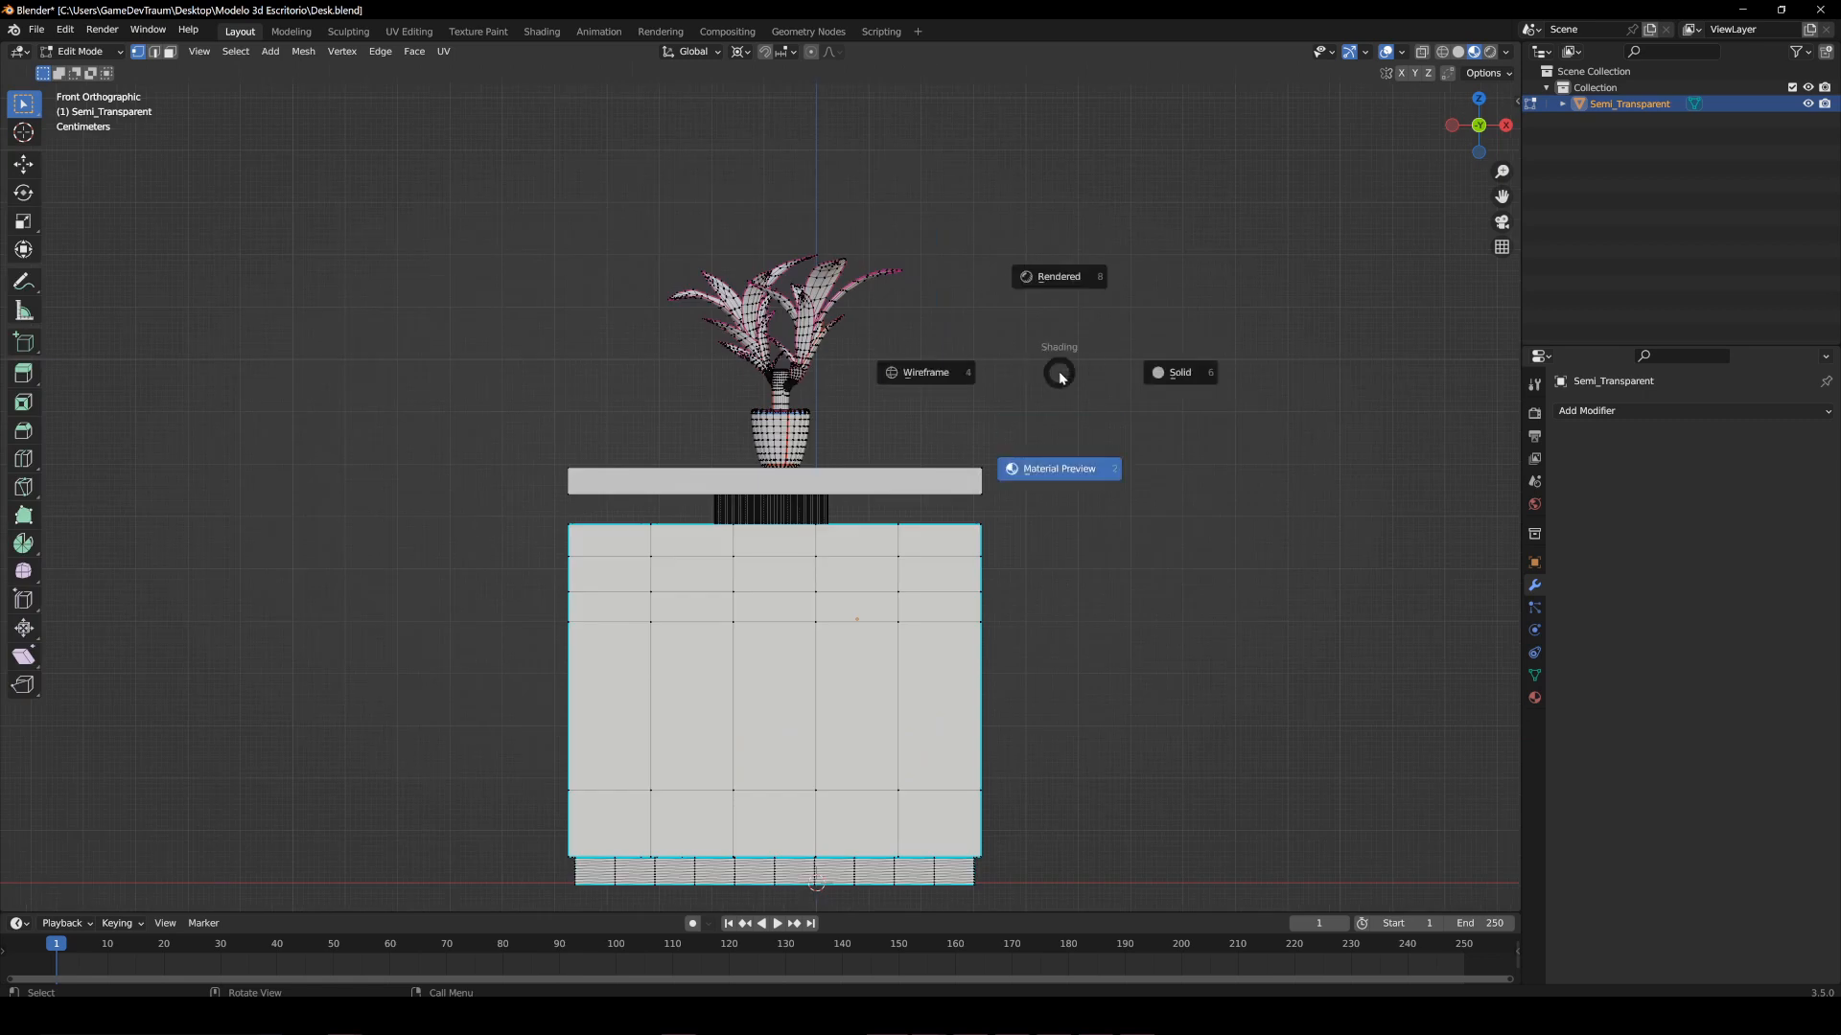
In wireframe view, separate the selected plant into Semi_Transparent.001, then return to Object Mode
click(1058, 372)
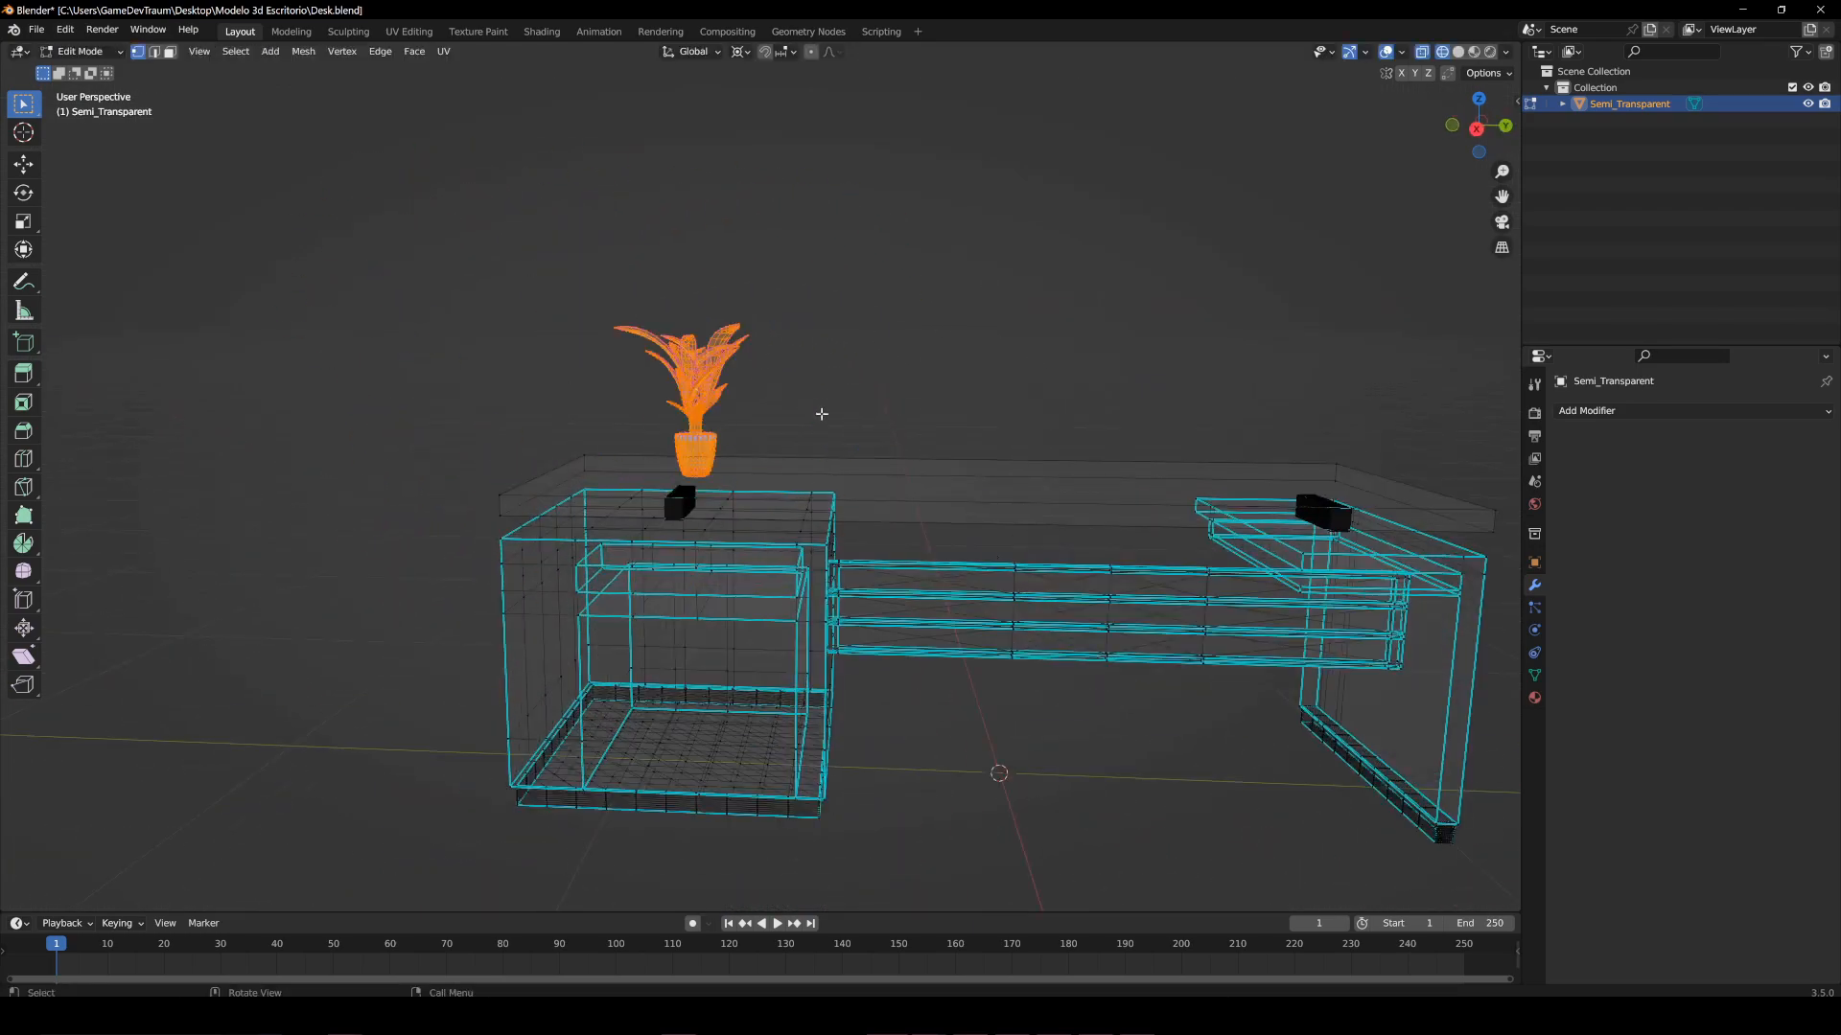
key(P)
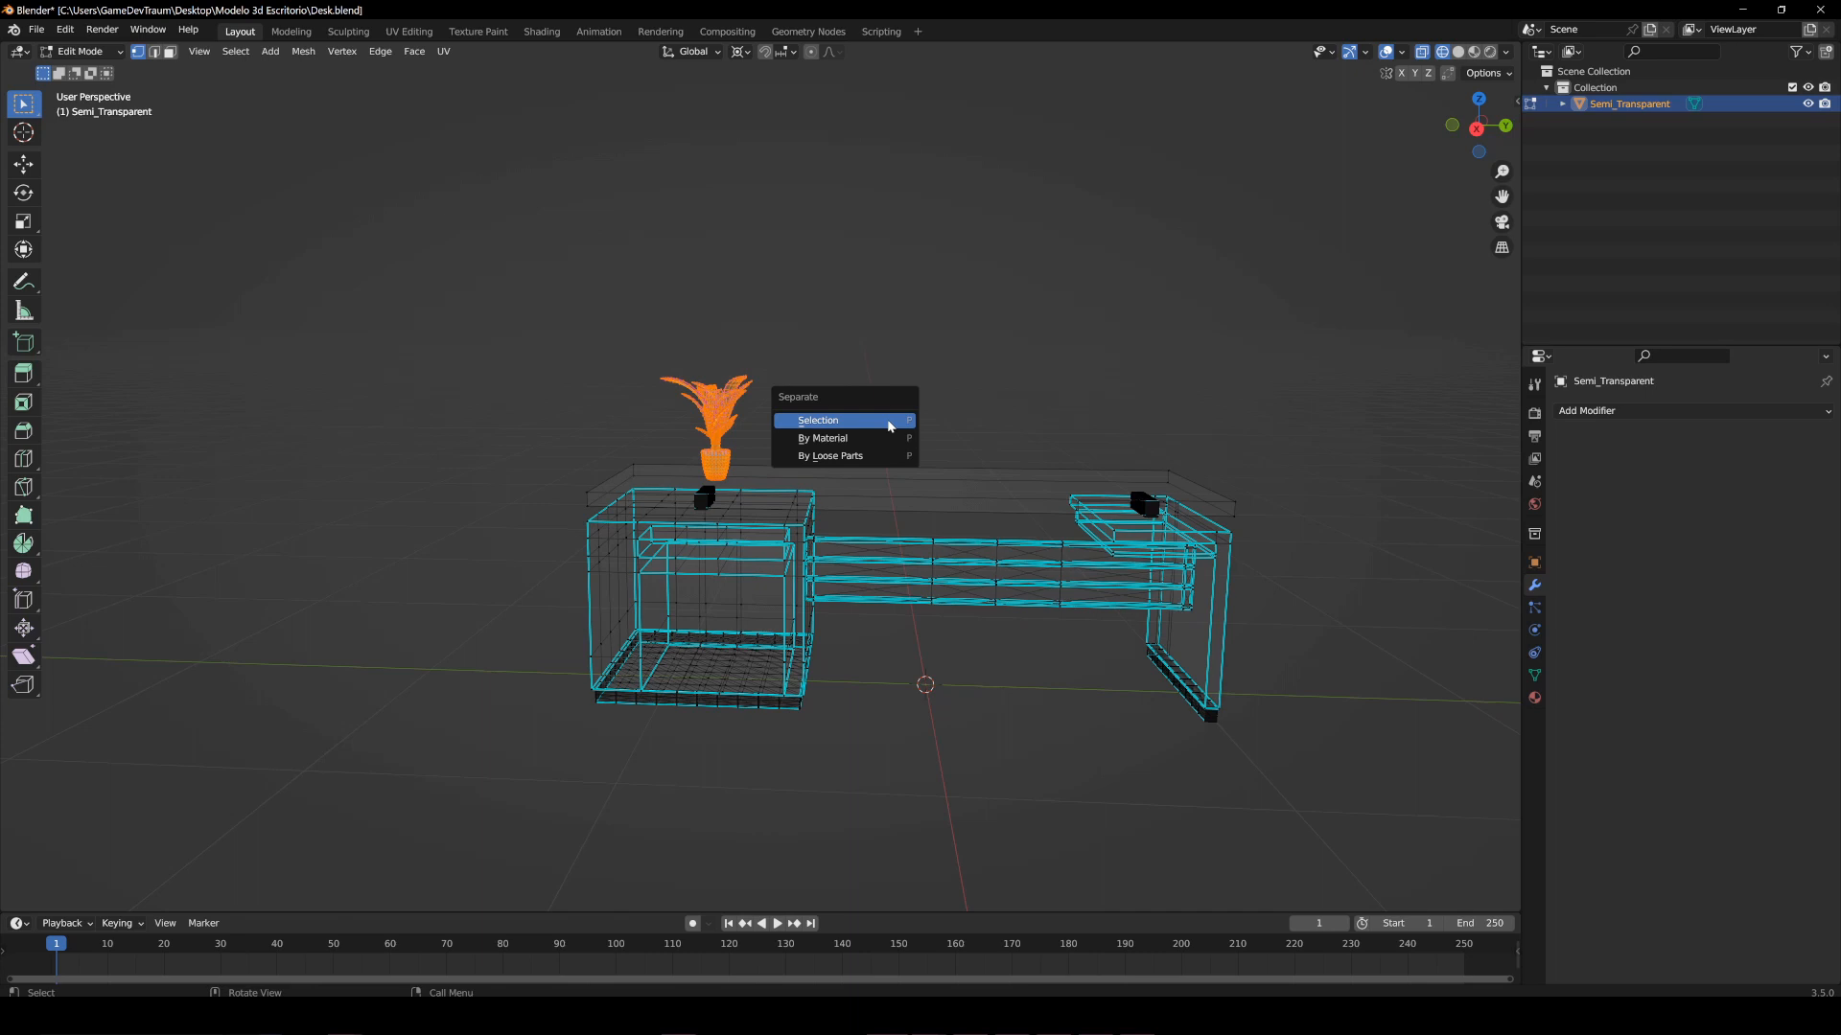
click(818, 420)
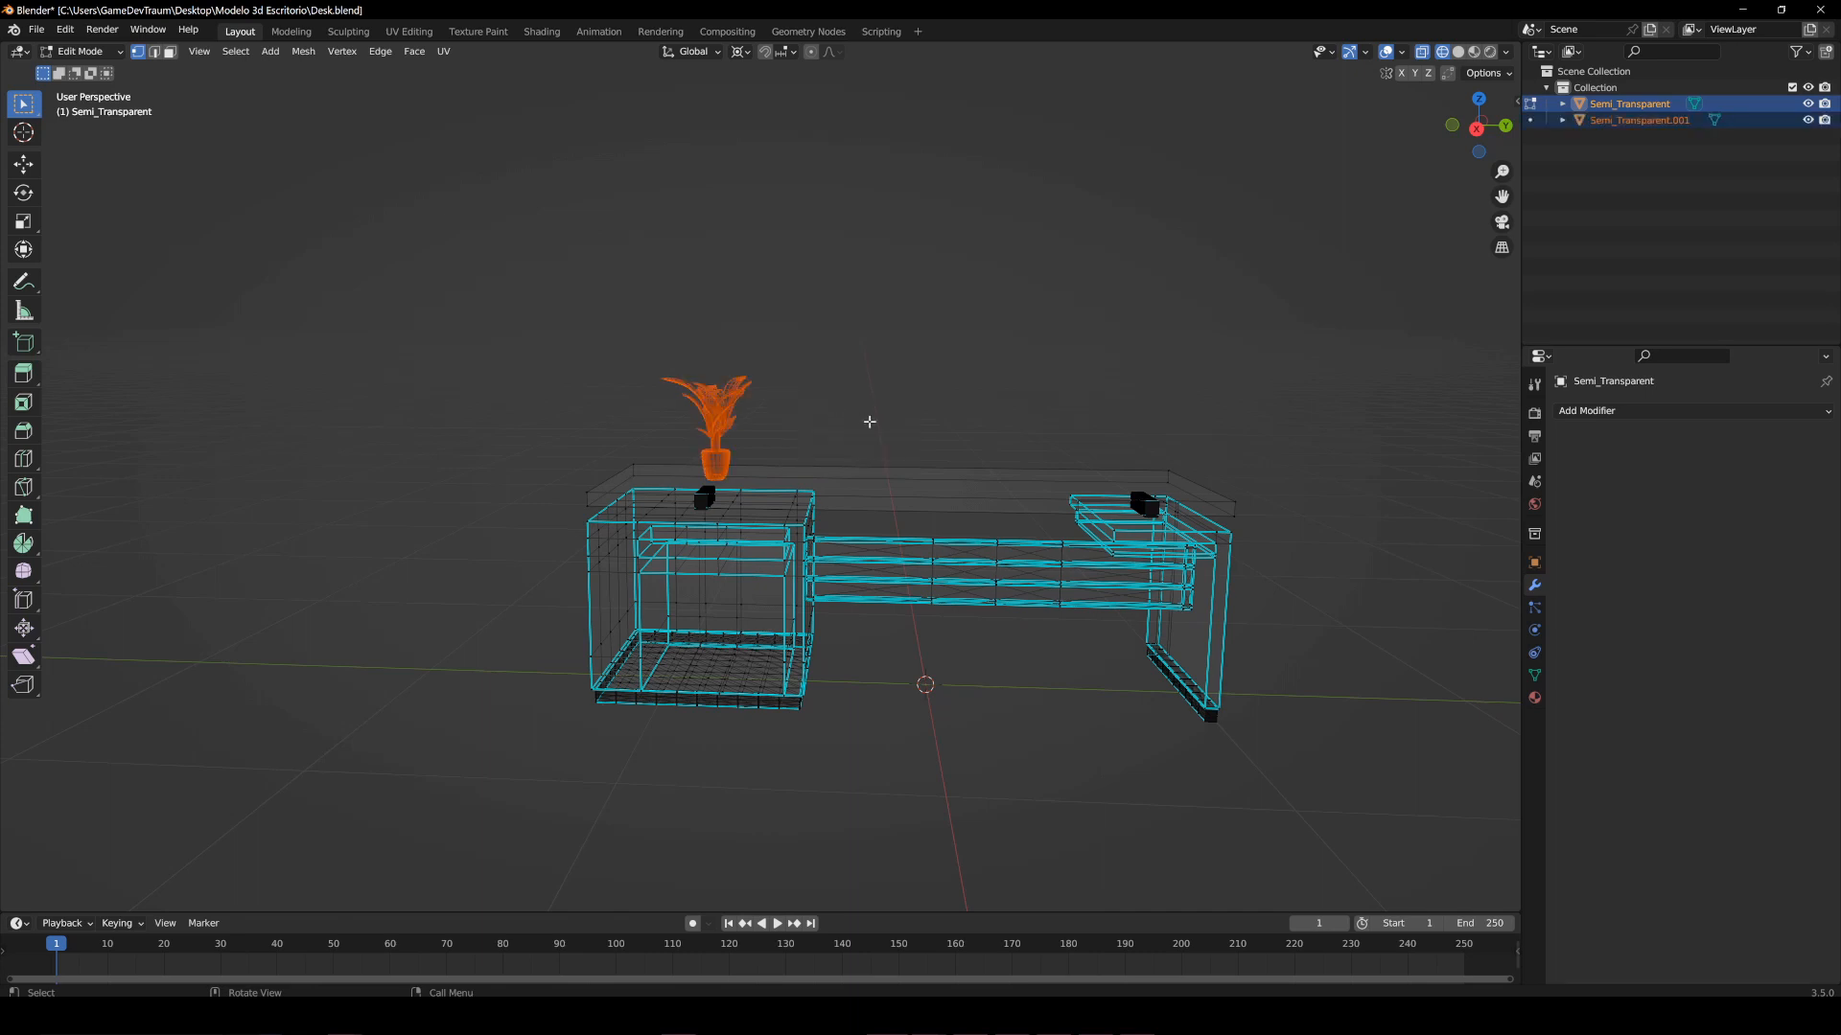
key(Tab)
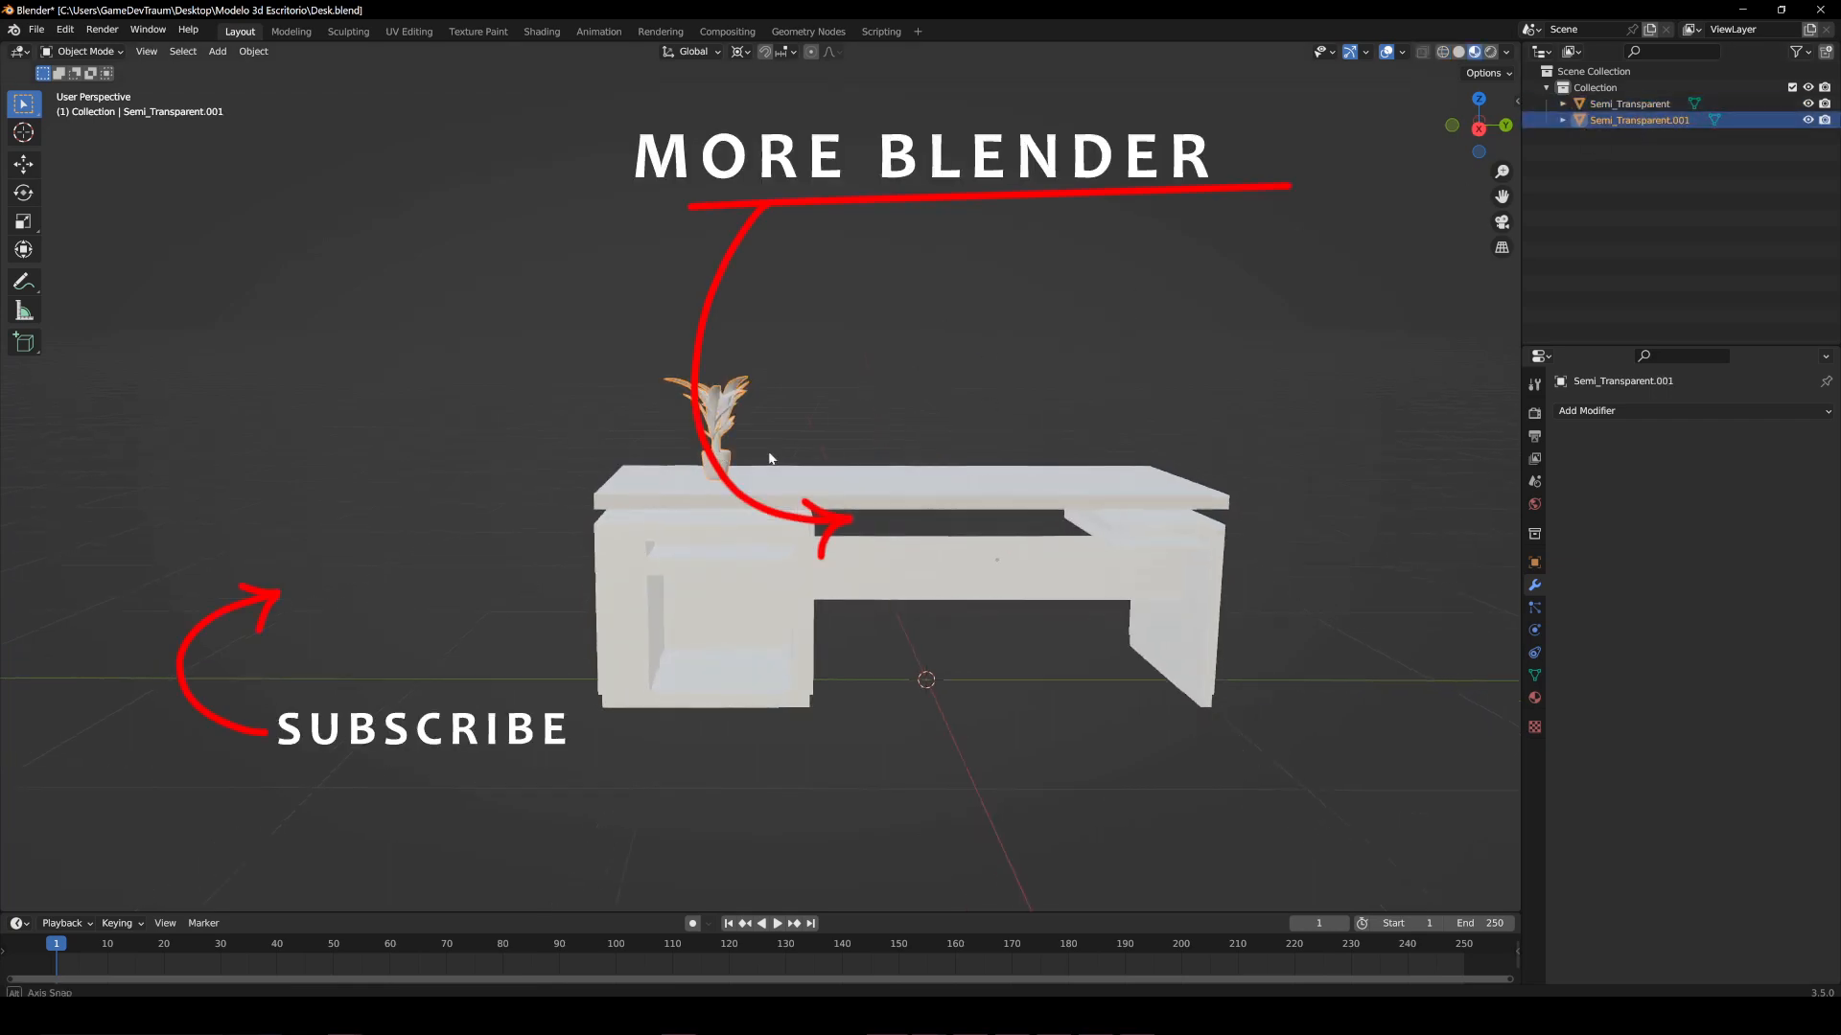
scroll(down, 3)
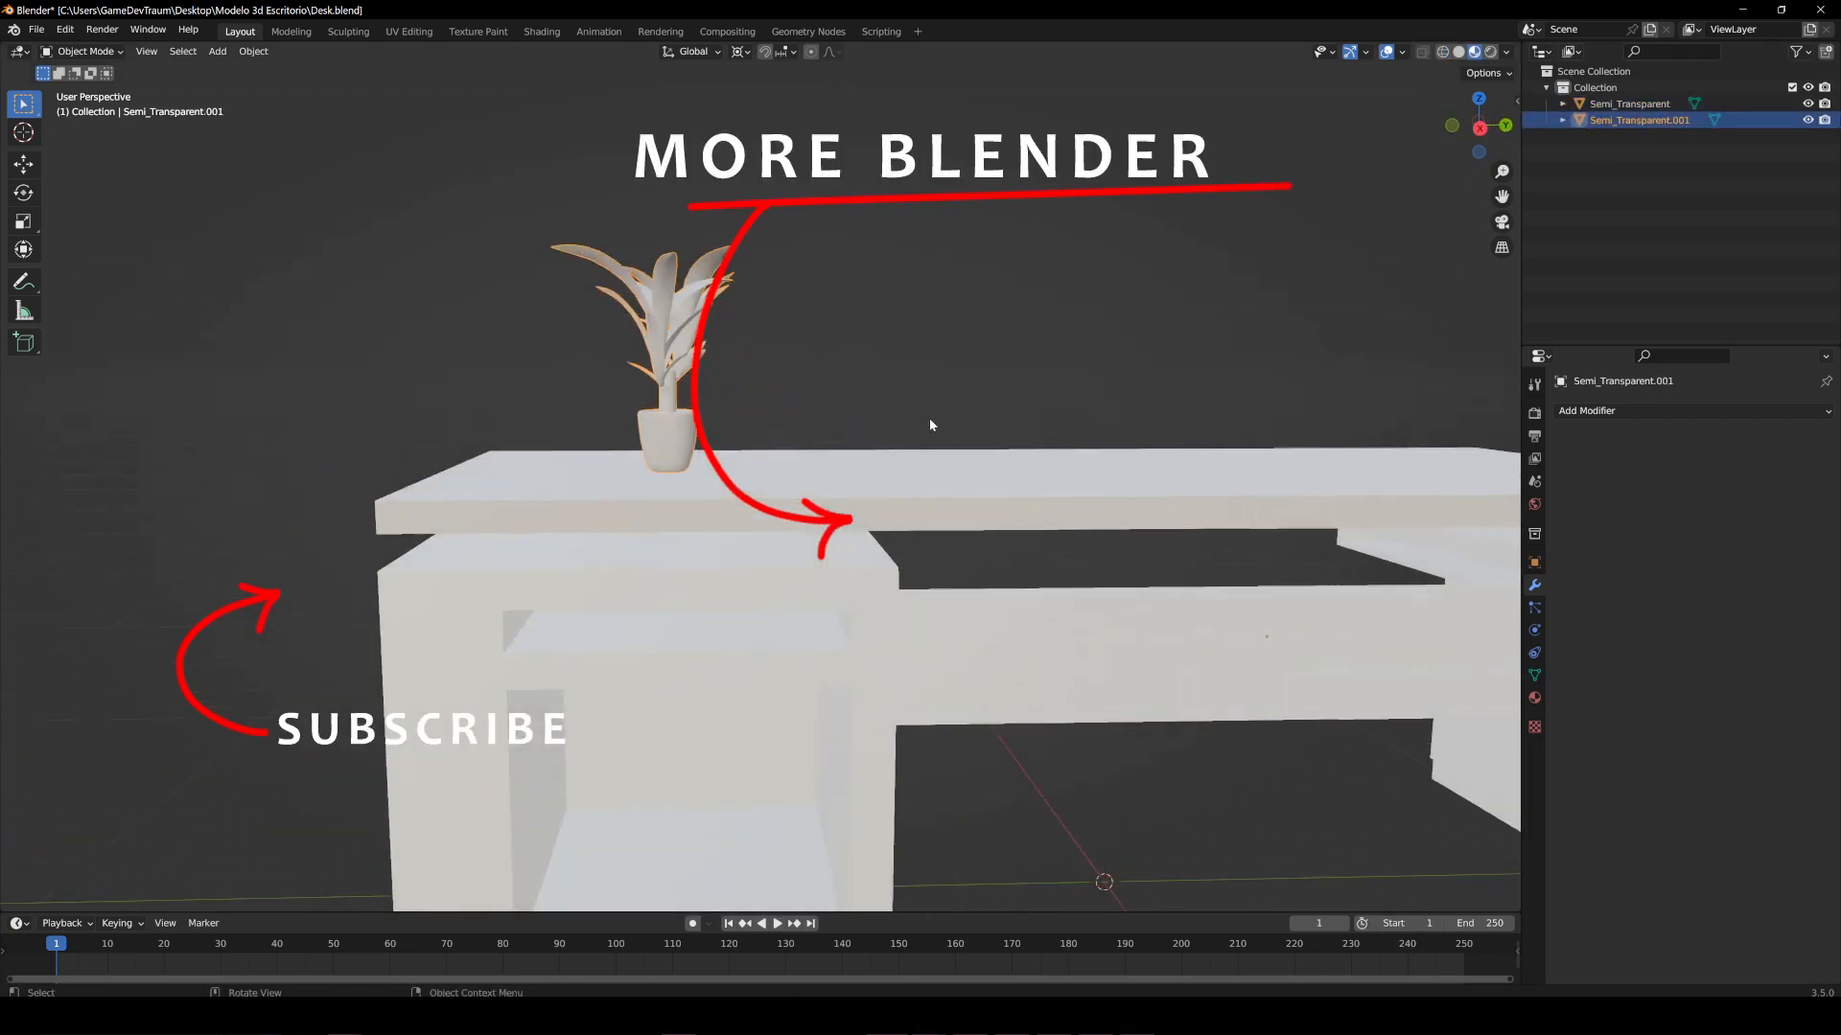